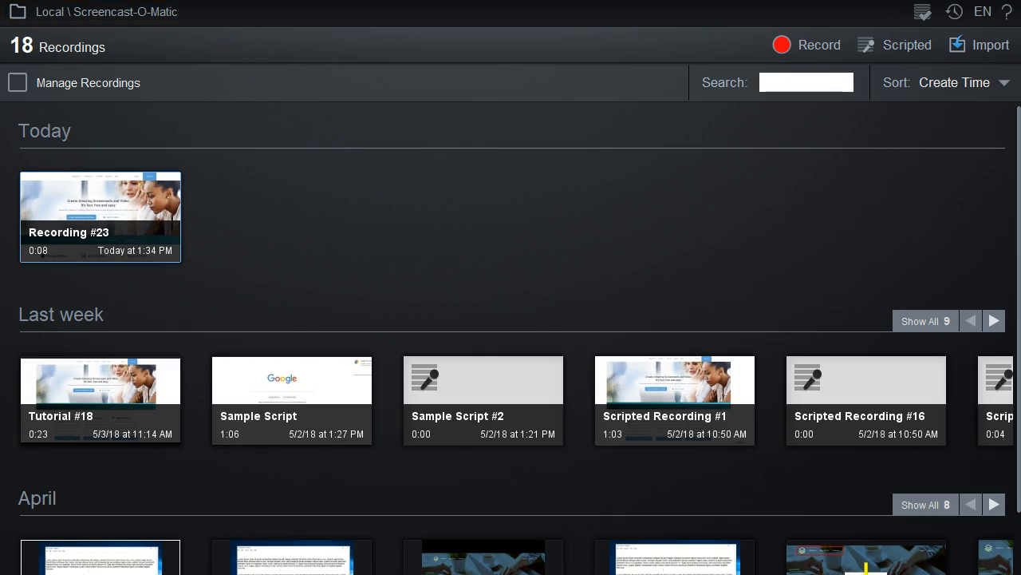
- Sort the recordings by Modify Time and expand the Last week group to show all nine recordings
click(23, 12)
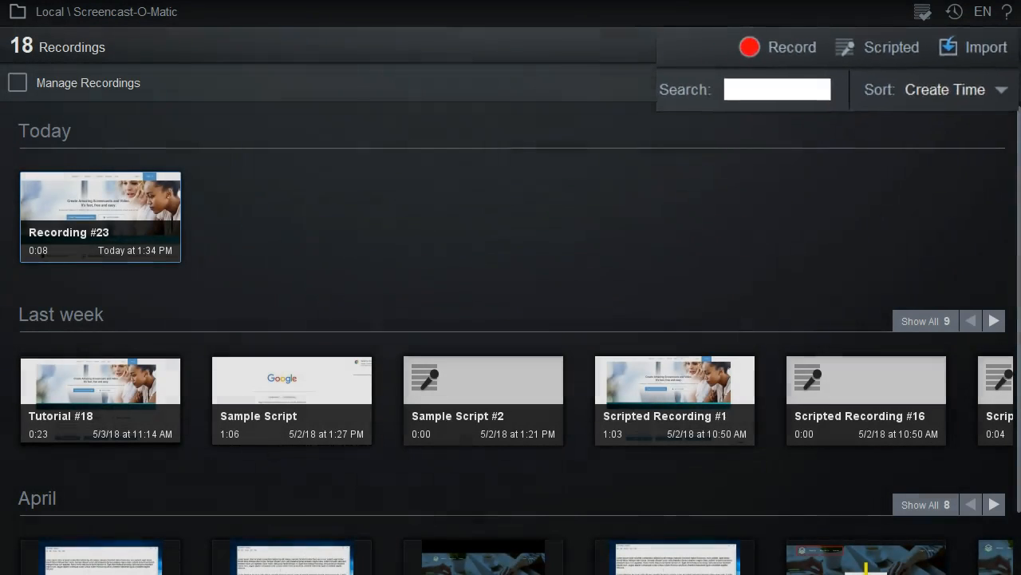
click(946, 89)
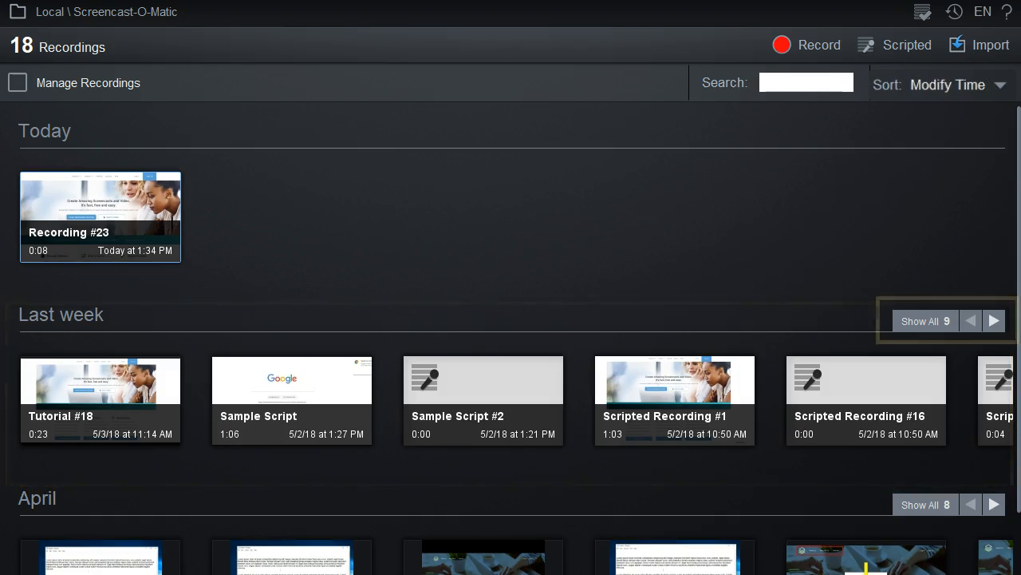
click(920, 321)
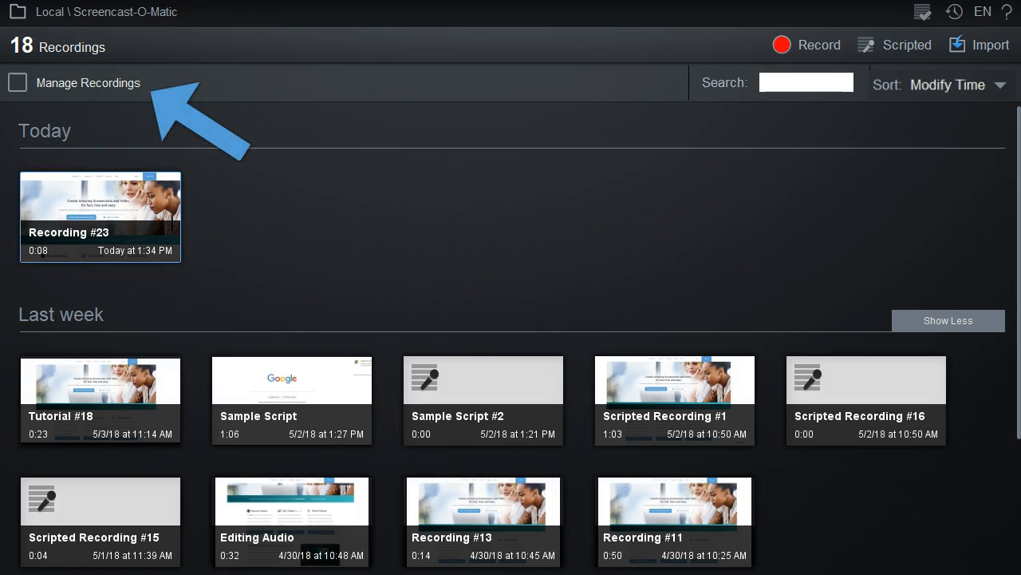
- Turn on Manage Recordings, with copy, move, export and delete actions available
click(18, 83)
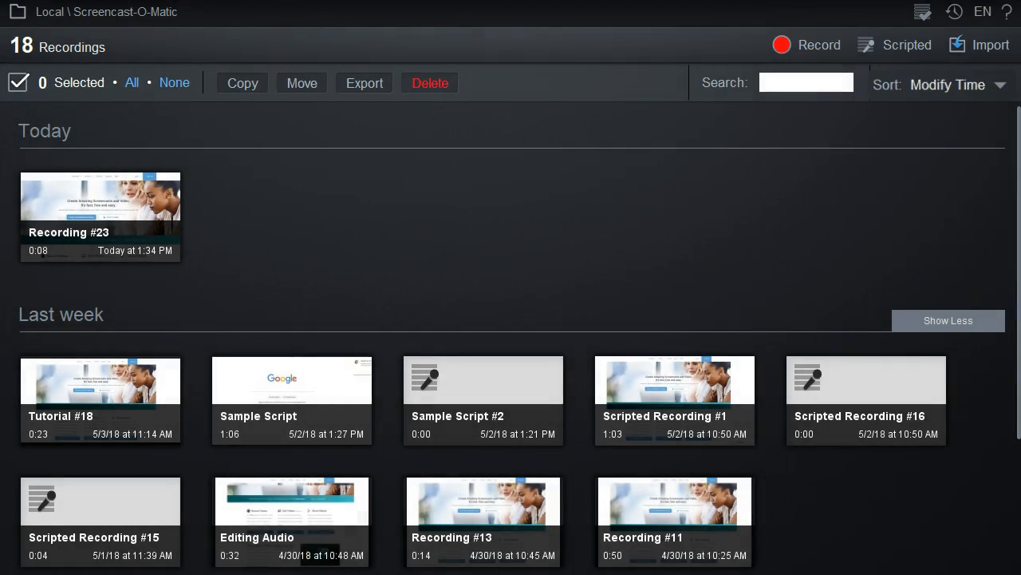
- Select the Recording #23 thumbnail so one recording is counted as selected
click(100, 216)
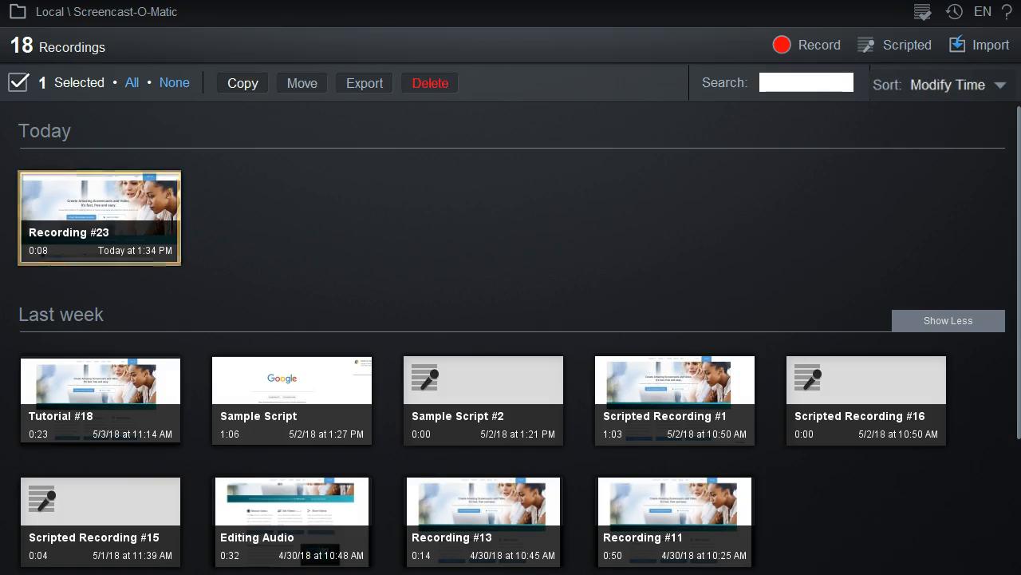
click(243, 83)
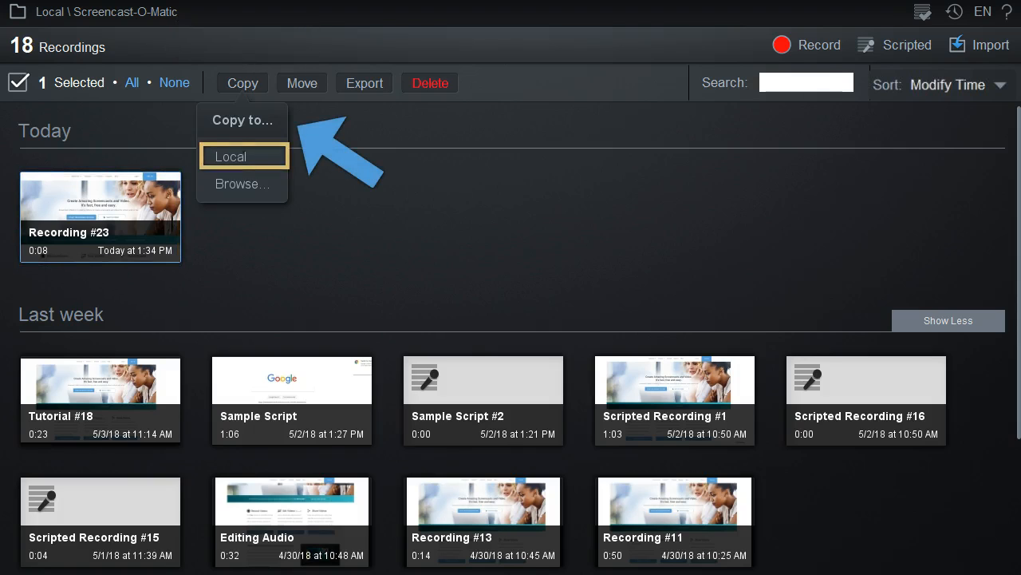
mouse_move(241, 183)
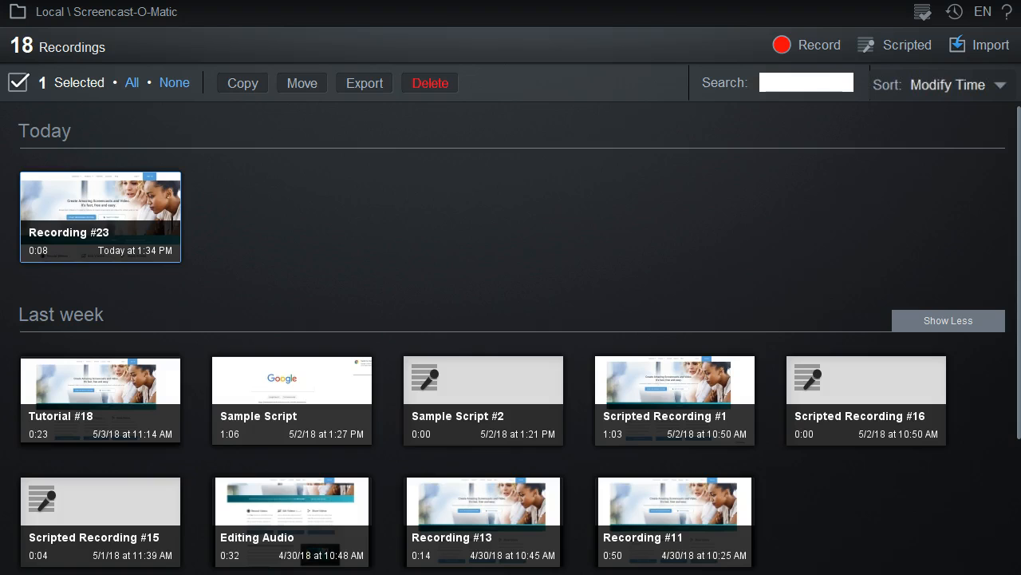
- Delete Recording #23, leaving 17 recordings, and show the Undelete and Commit Deletes options
click(430, 83)
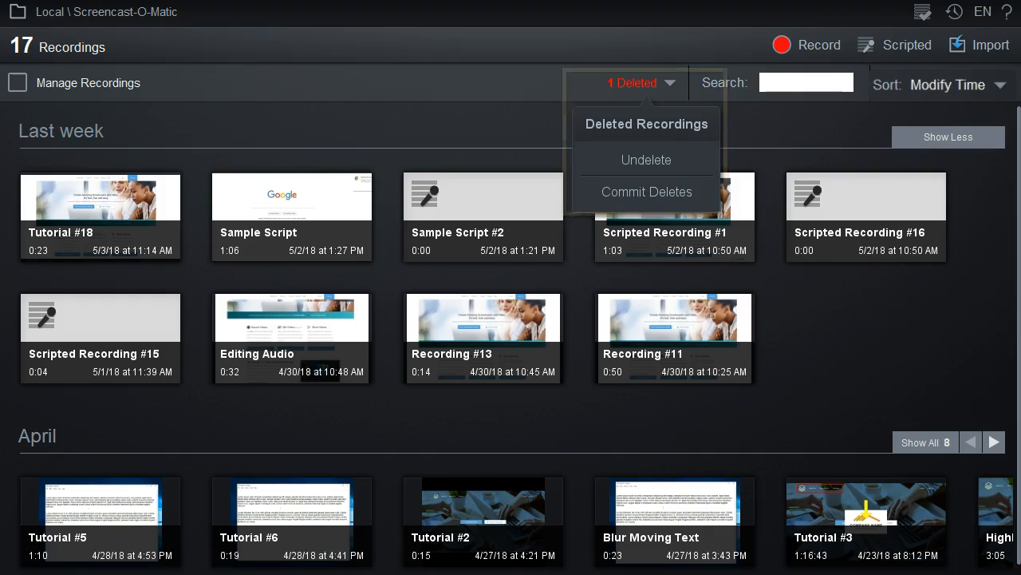
click(100, 203)
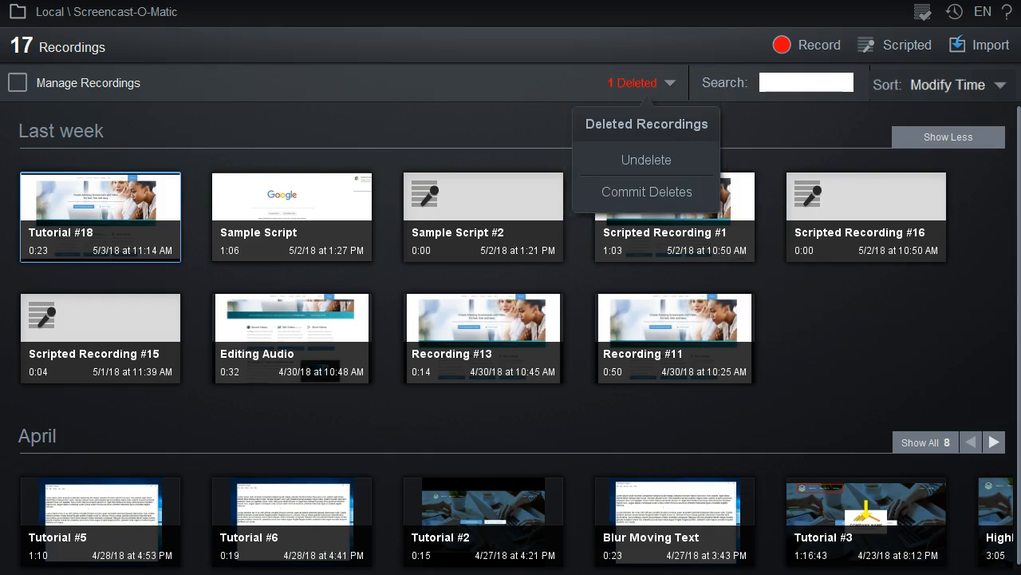